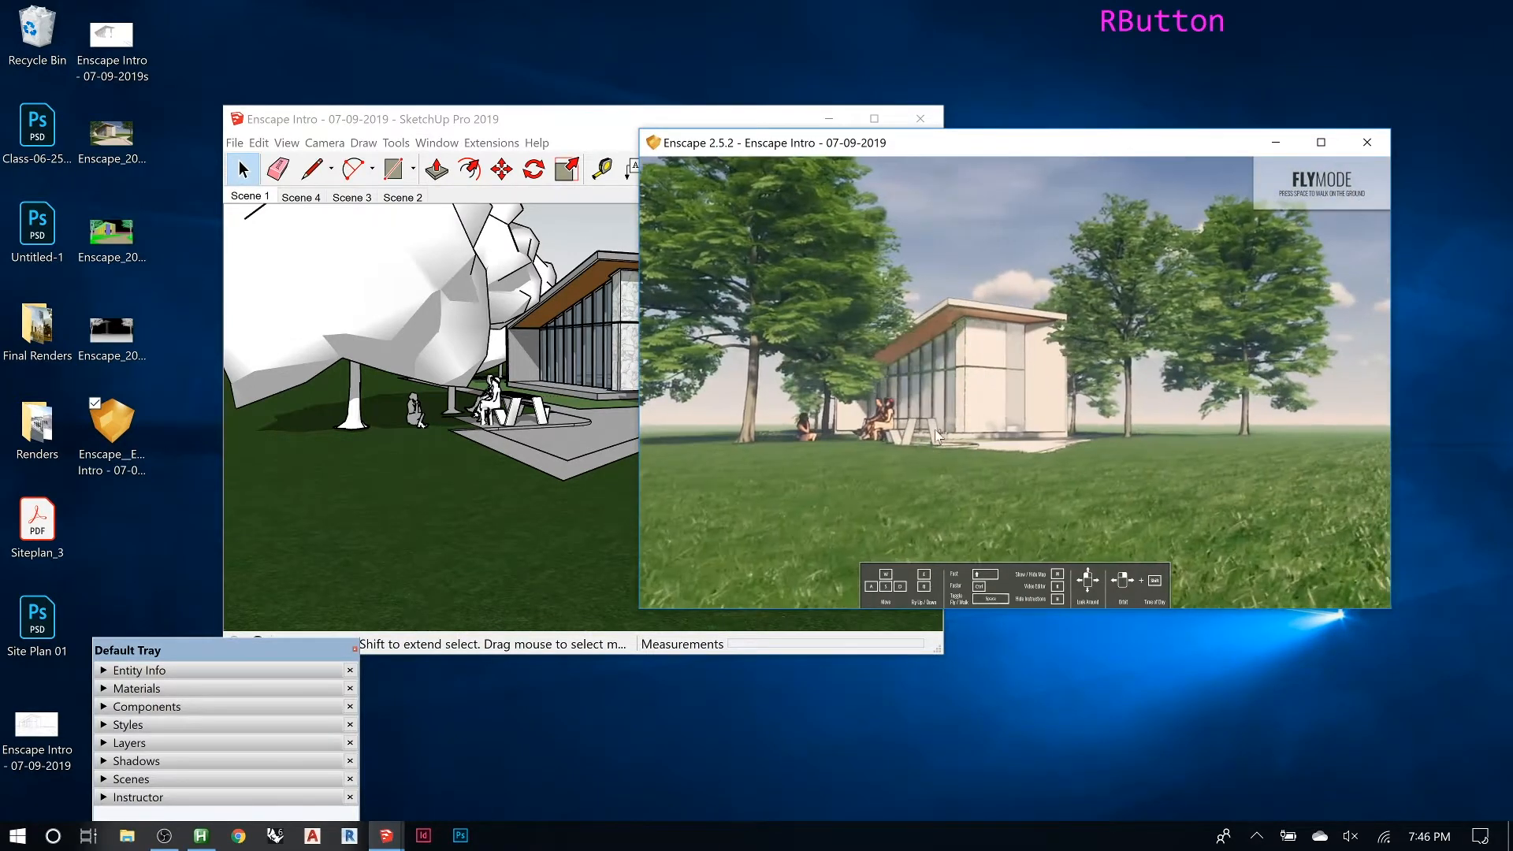
In Atmosphere settings, lower Fog to 10% and set Fog Height to about 21 m
{"action": "scroll", "scroll_direction": "up", "scroll_amount": 3}
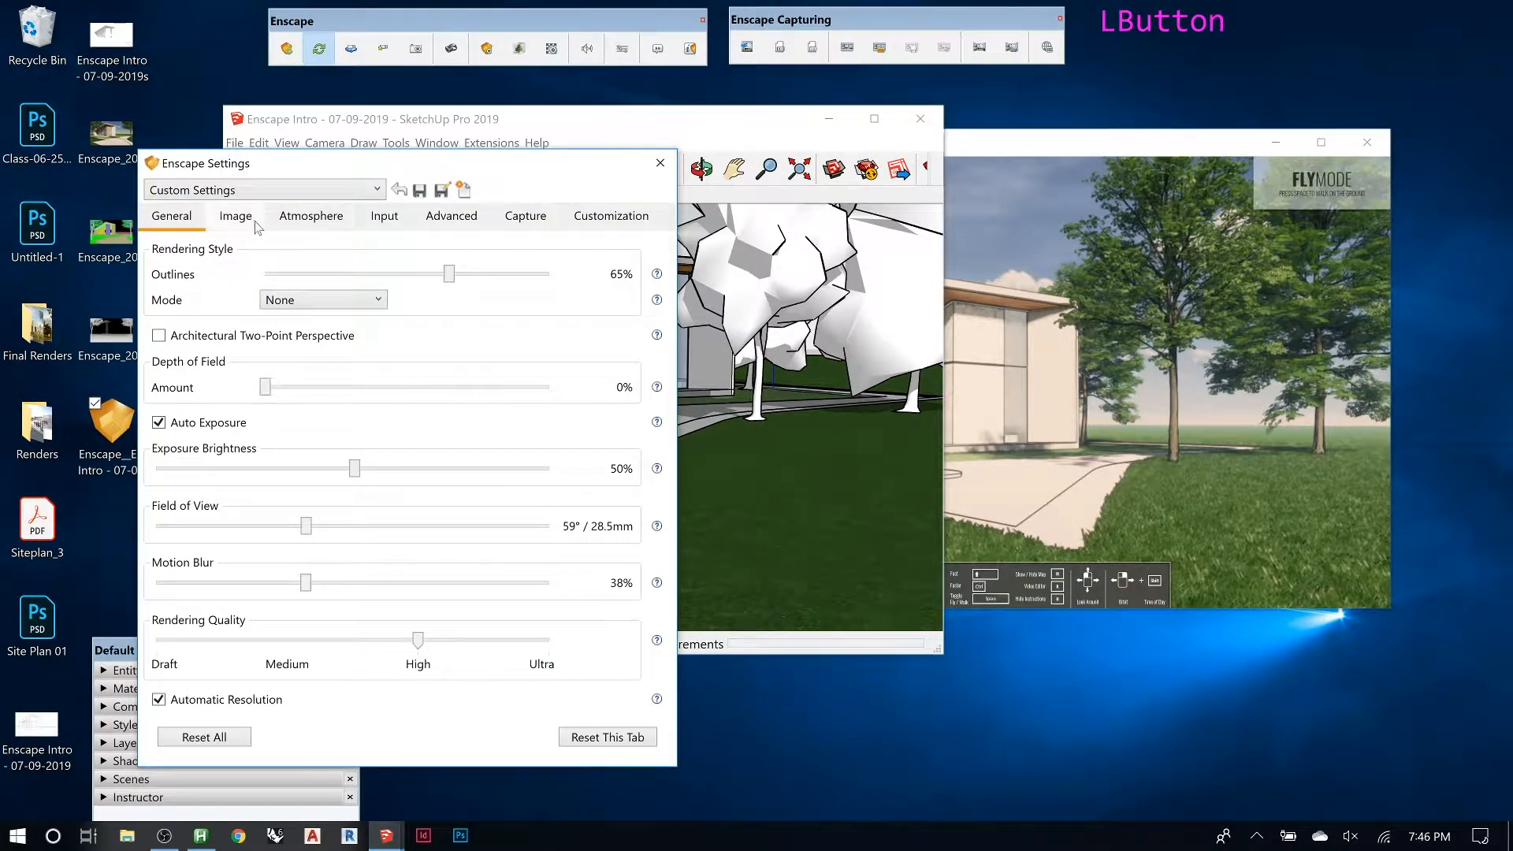
{"action": "left_click", "coordinate": [310, 216]}
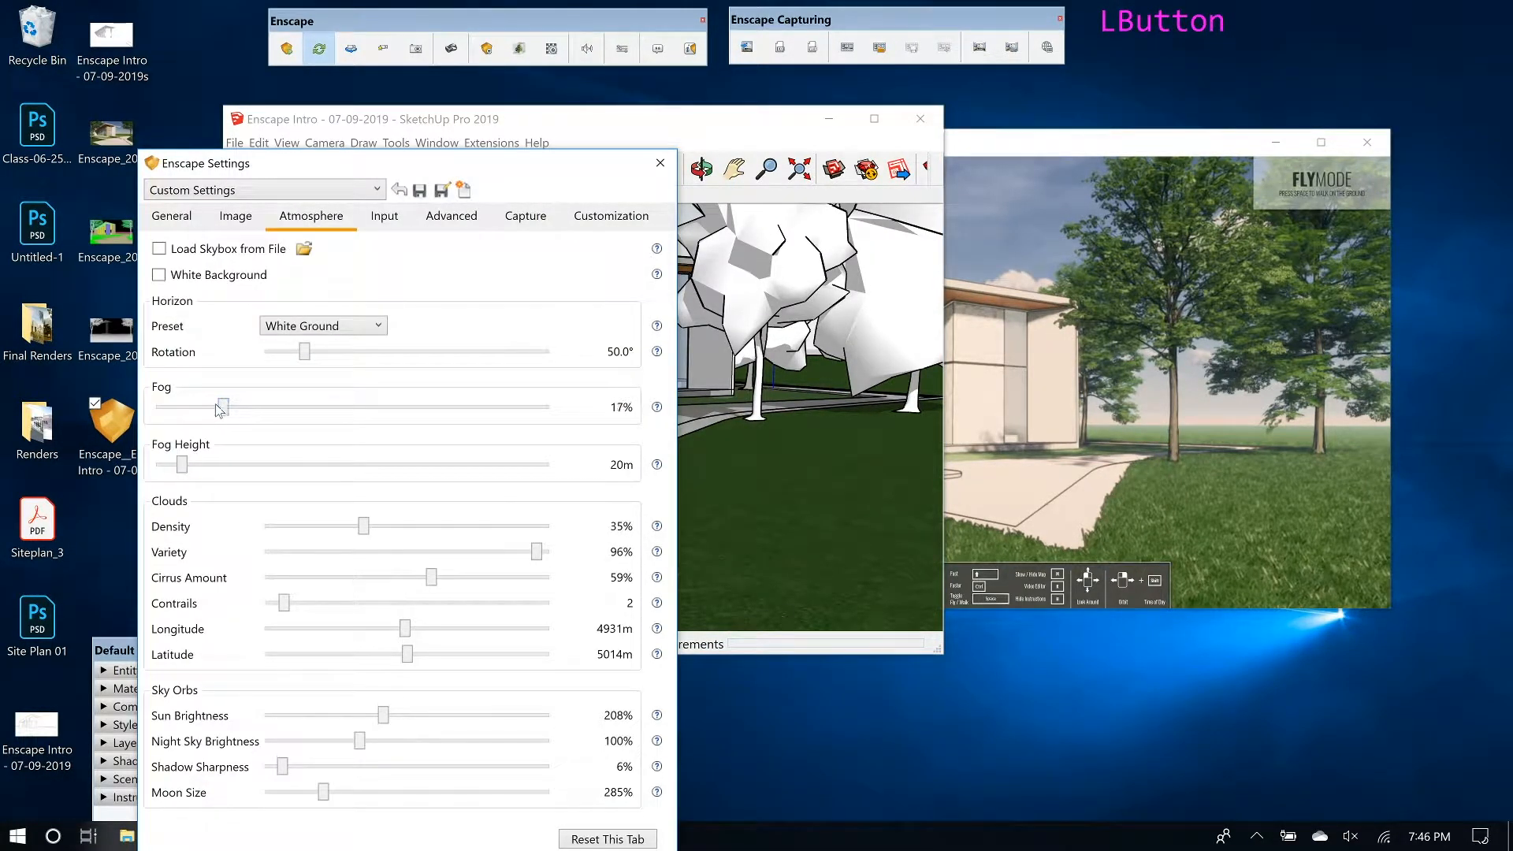
{"action": "left_click_drag", "start_coordinate": [219, 407], "coordinate": [191, 406]}
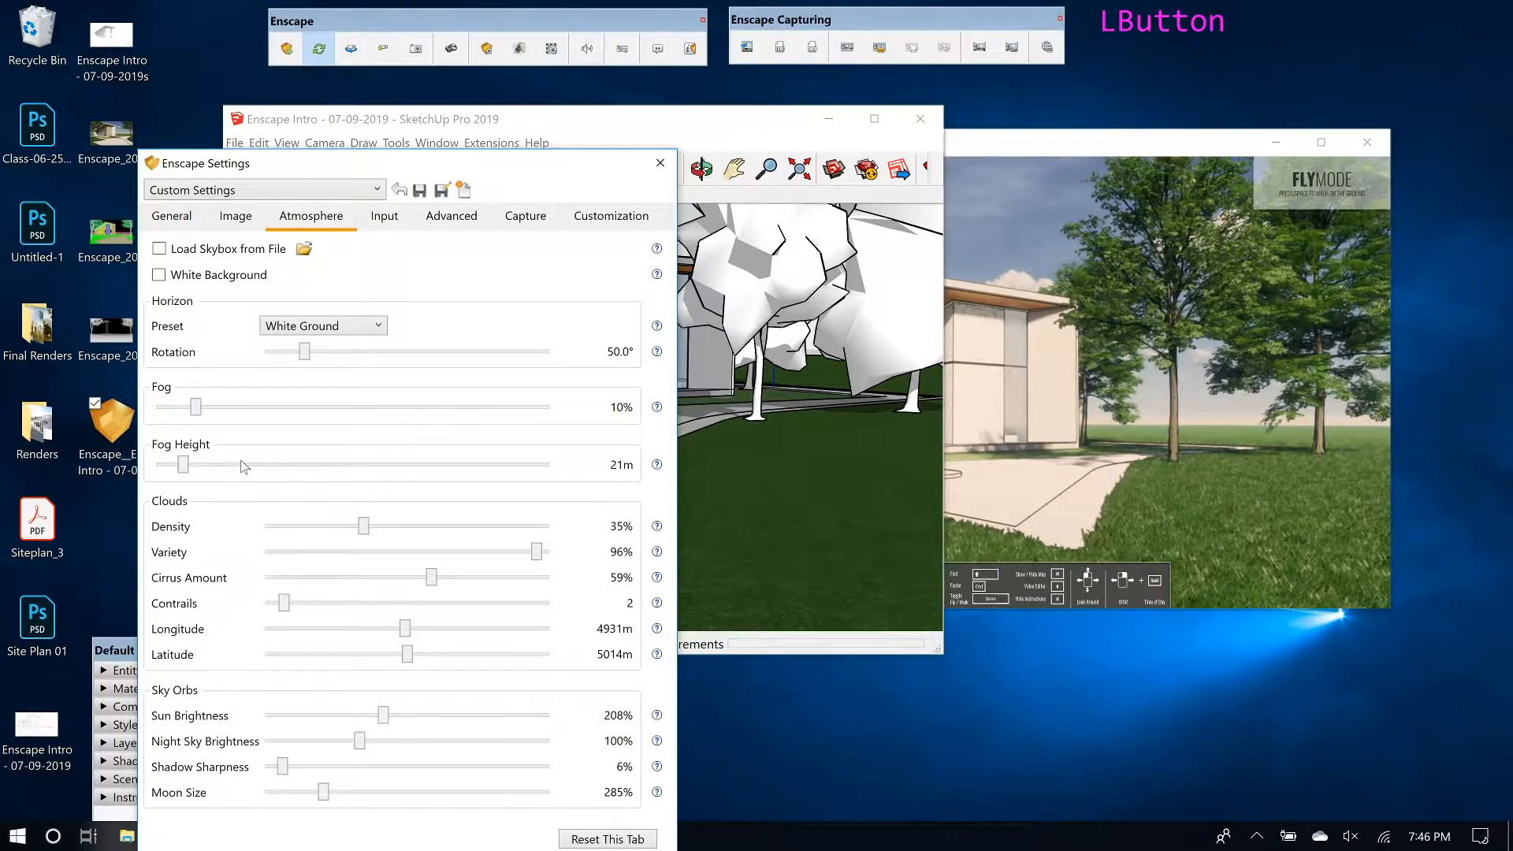
{"action": "left_click_drag", "start_coordinate": [174, 465], "coordinate": [227, 464]}
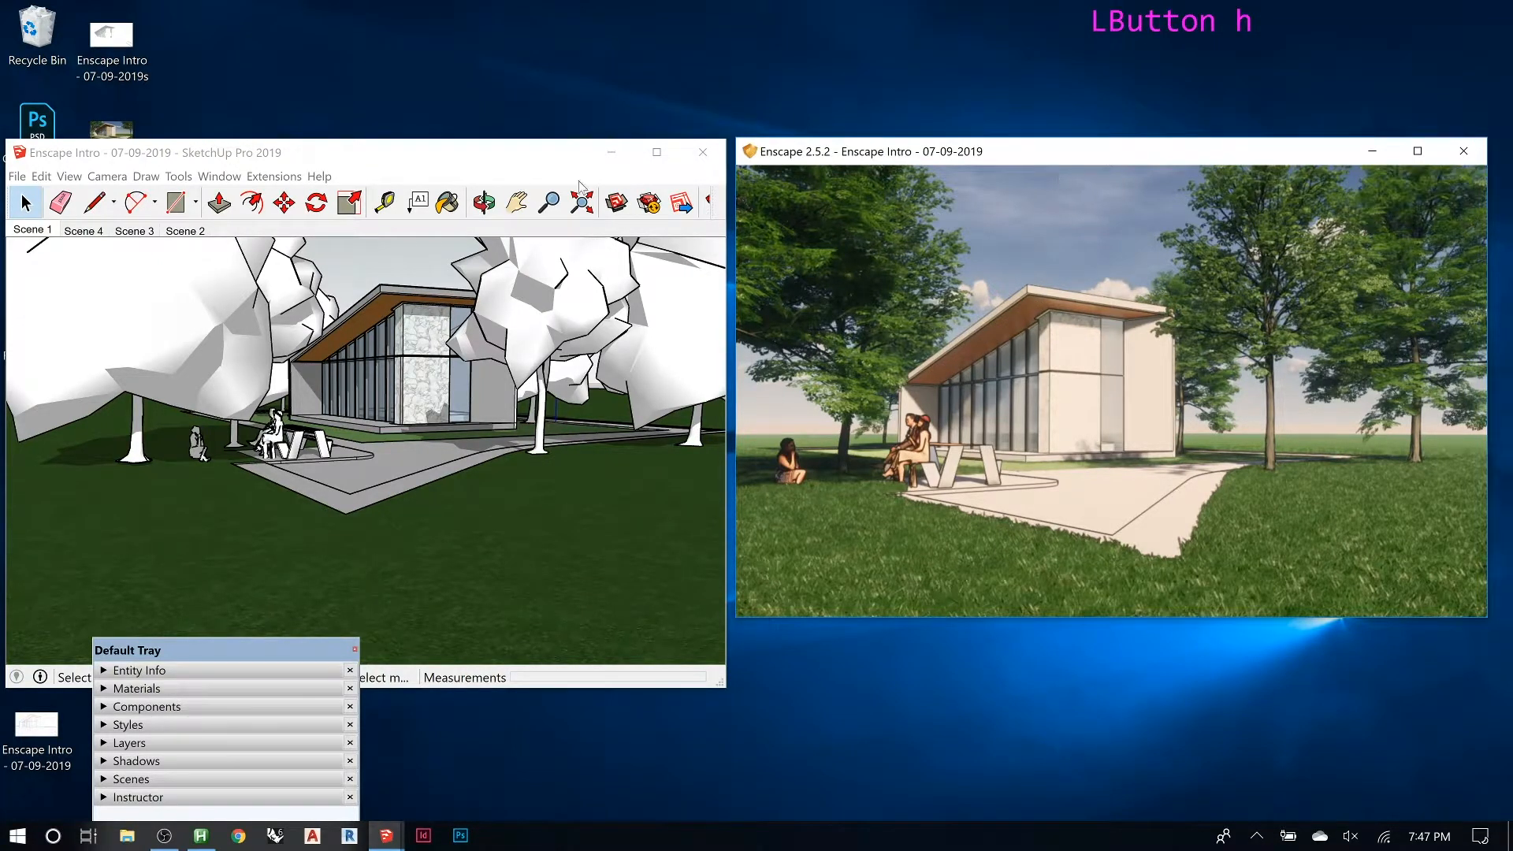
{"action": "mouse_move", "coordinate": [376, 162]}
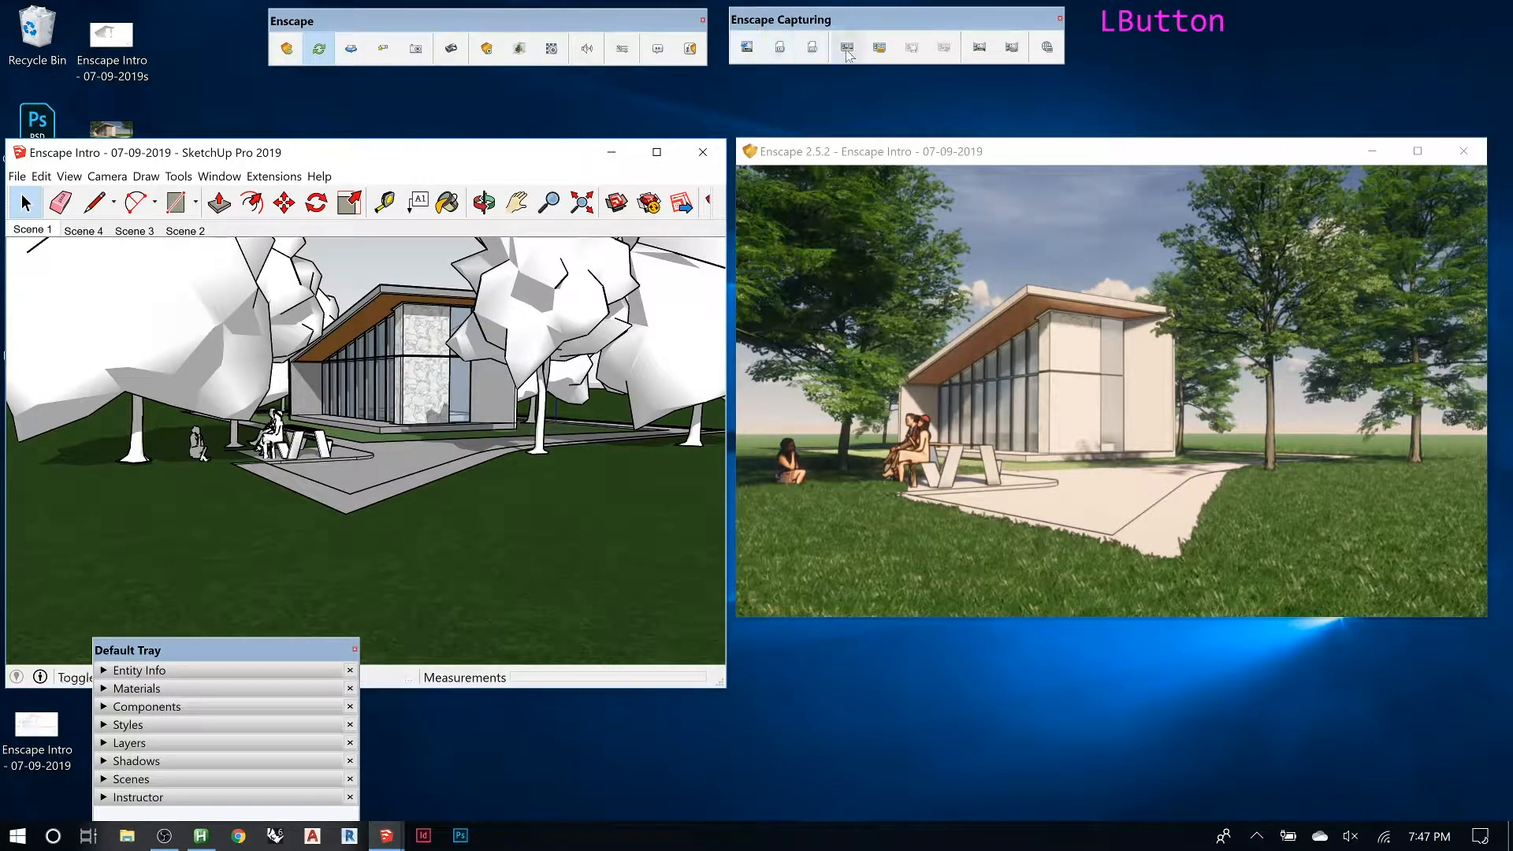
{"action": "mouse_move", "coordinate": [852, 47]}
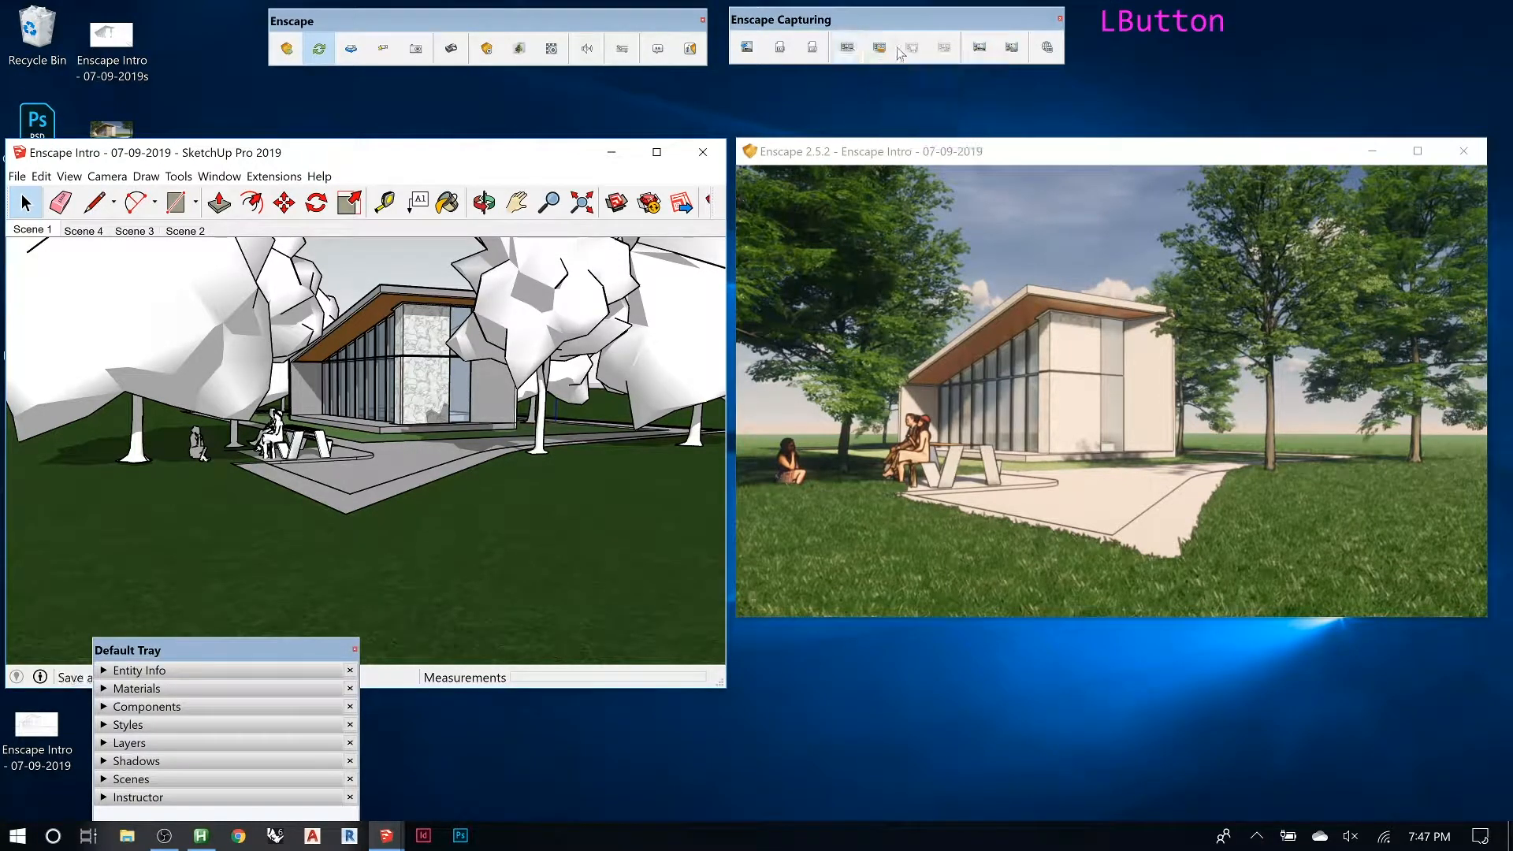
{"action": "mouse_move", "coordinate": [943, 45]}
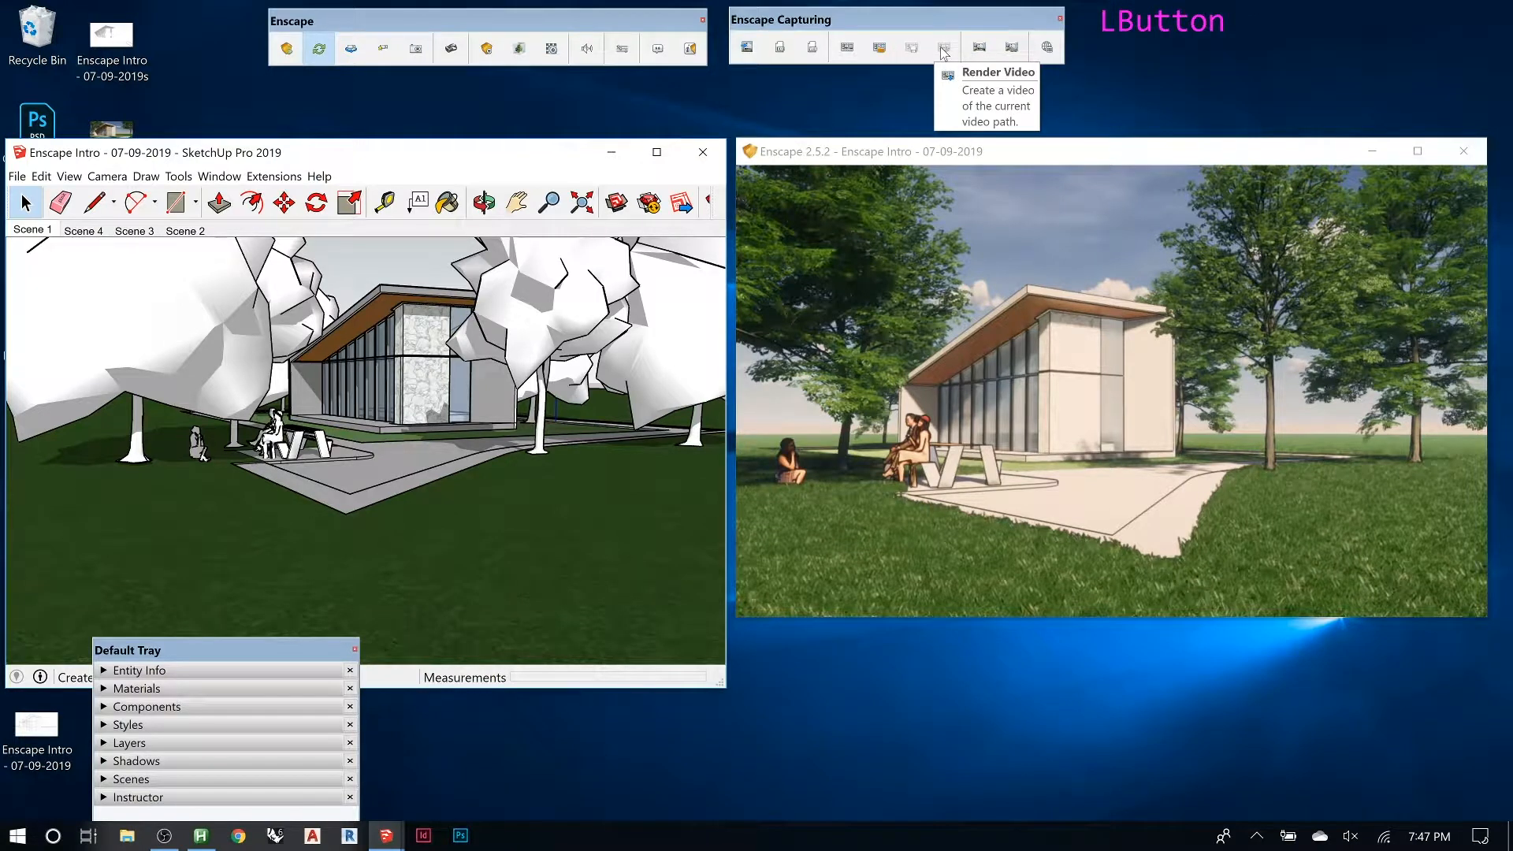
{"action": "mouse_move", "coordinate": [901, 49]}
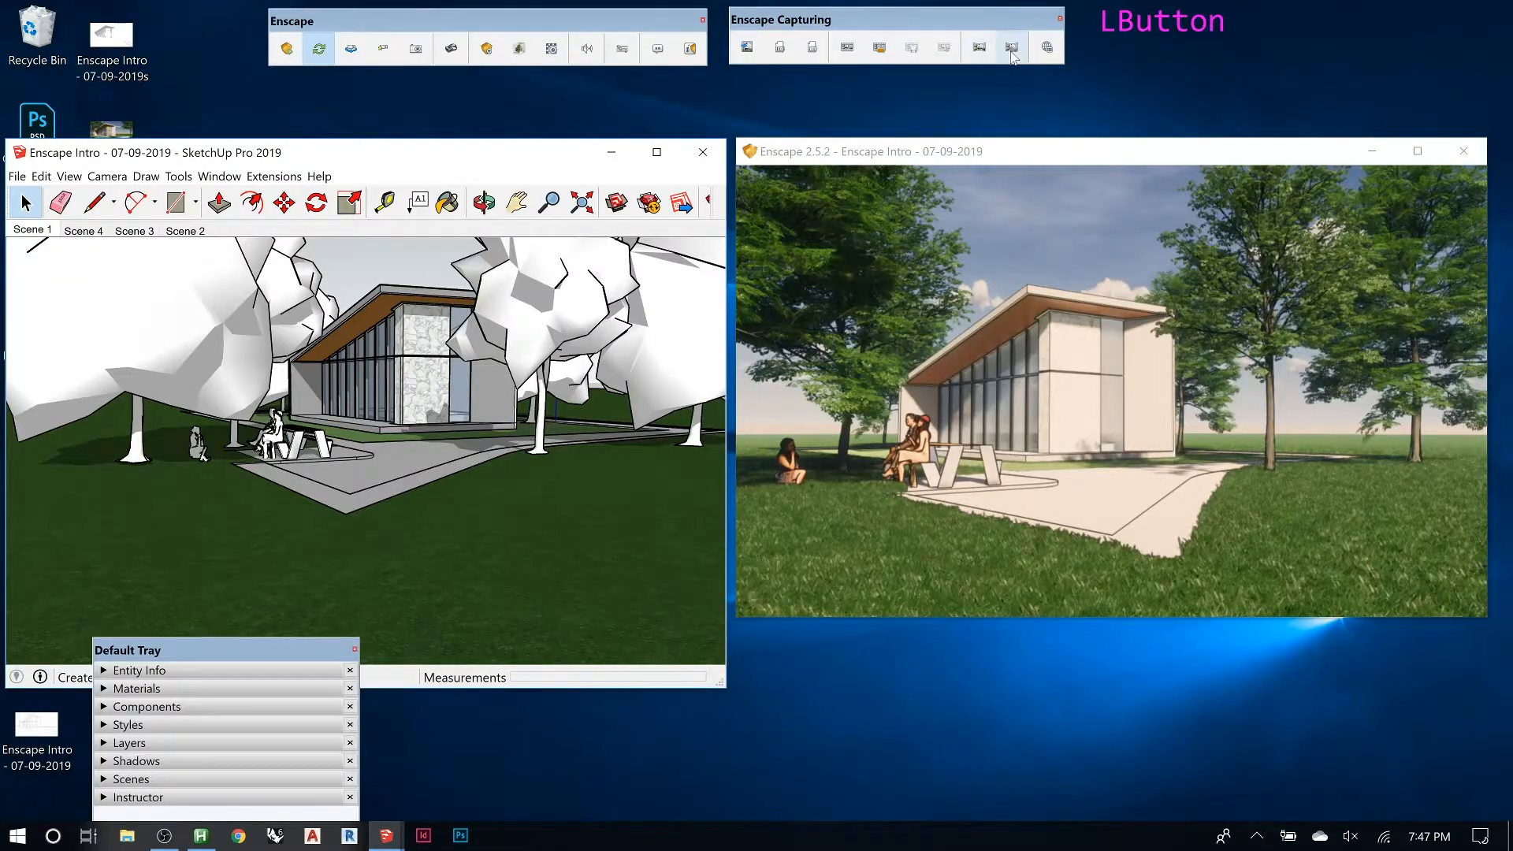
{"action": "mouse_move", "coordinate": [990, 53]}
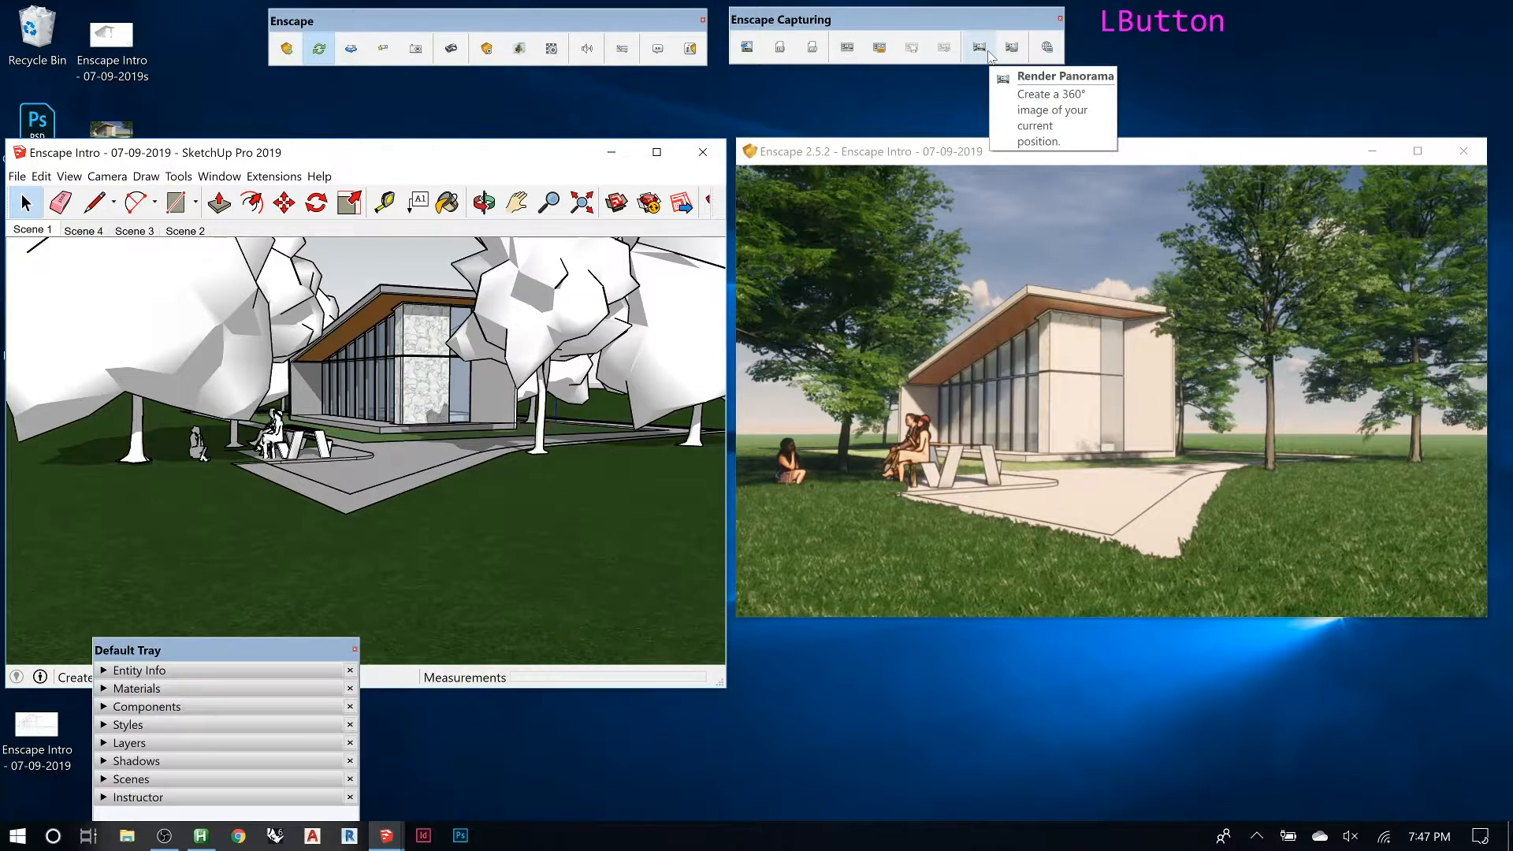
{"action": "mouse_move", "coordinate": [1047, 46]}
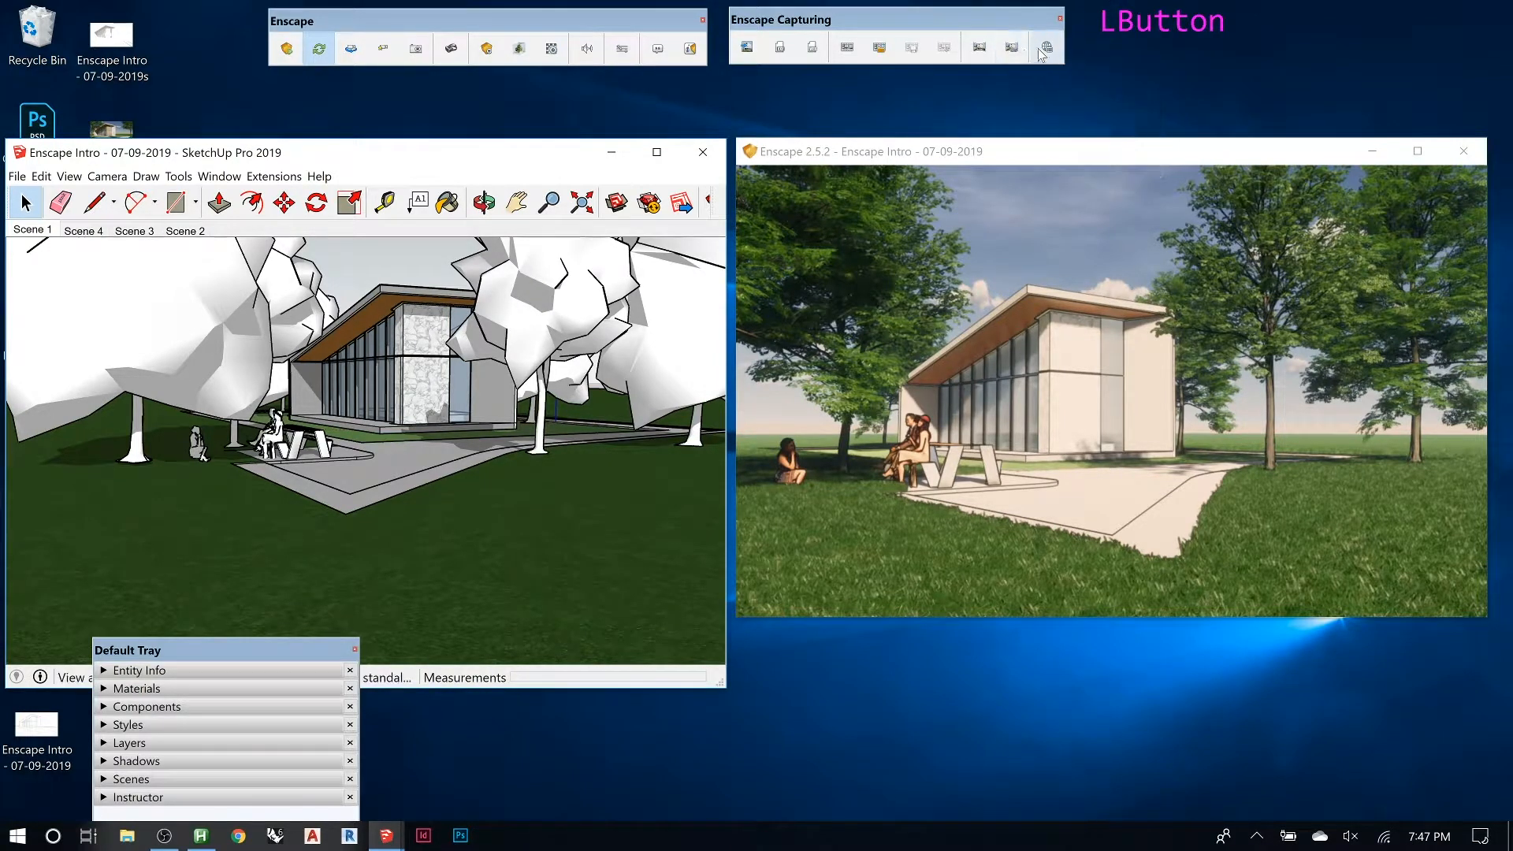
{"action": "mouse_move", "coordinate": [1012, 46]}
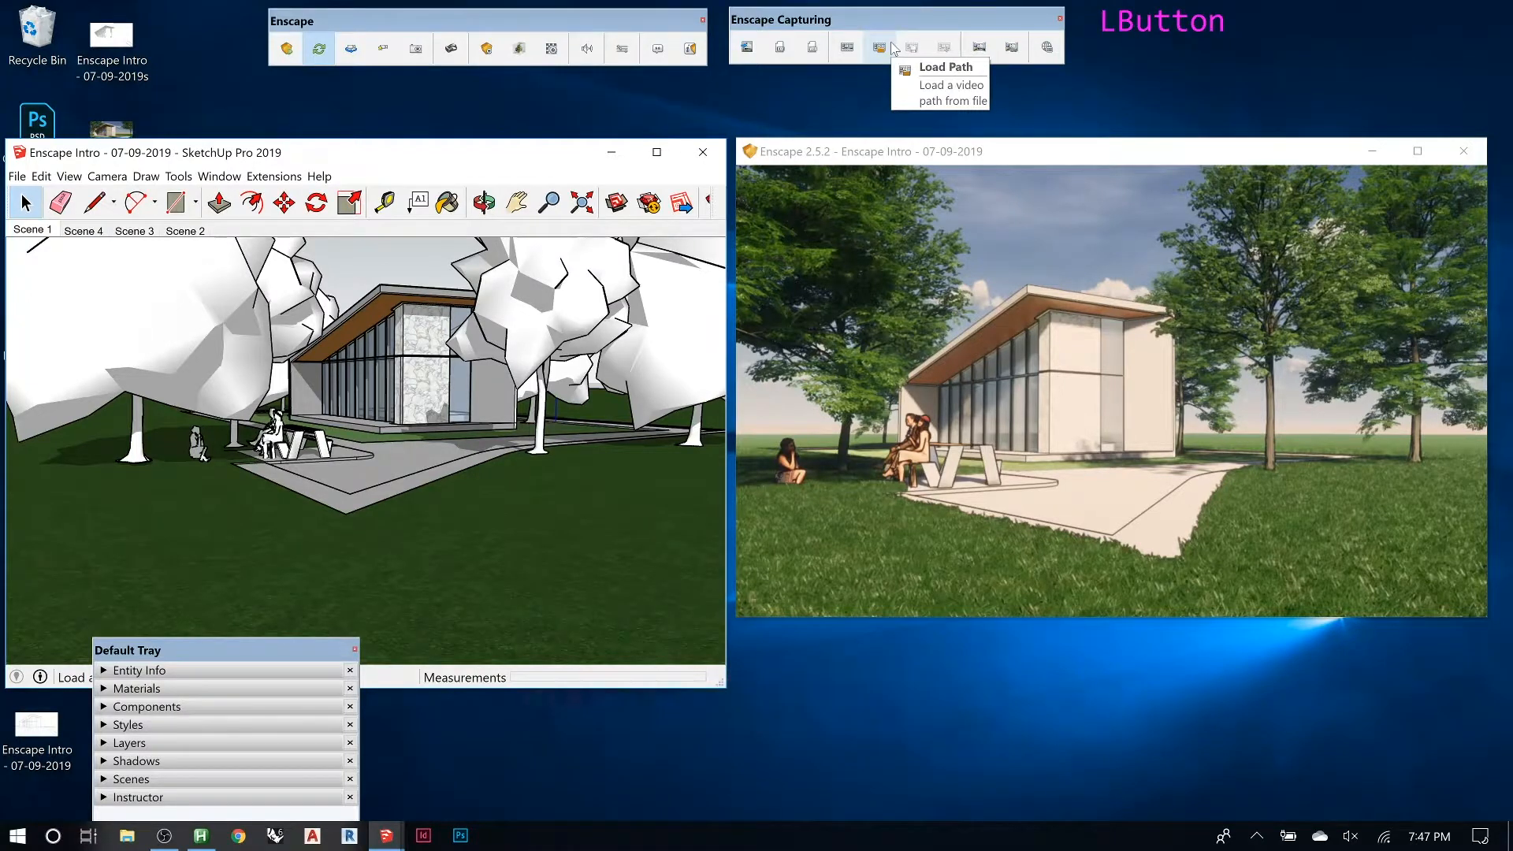
{"action": "left_click", "coordinate": [879, 46]}
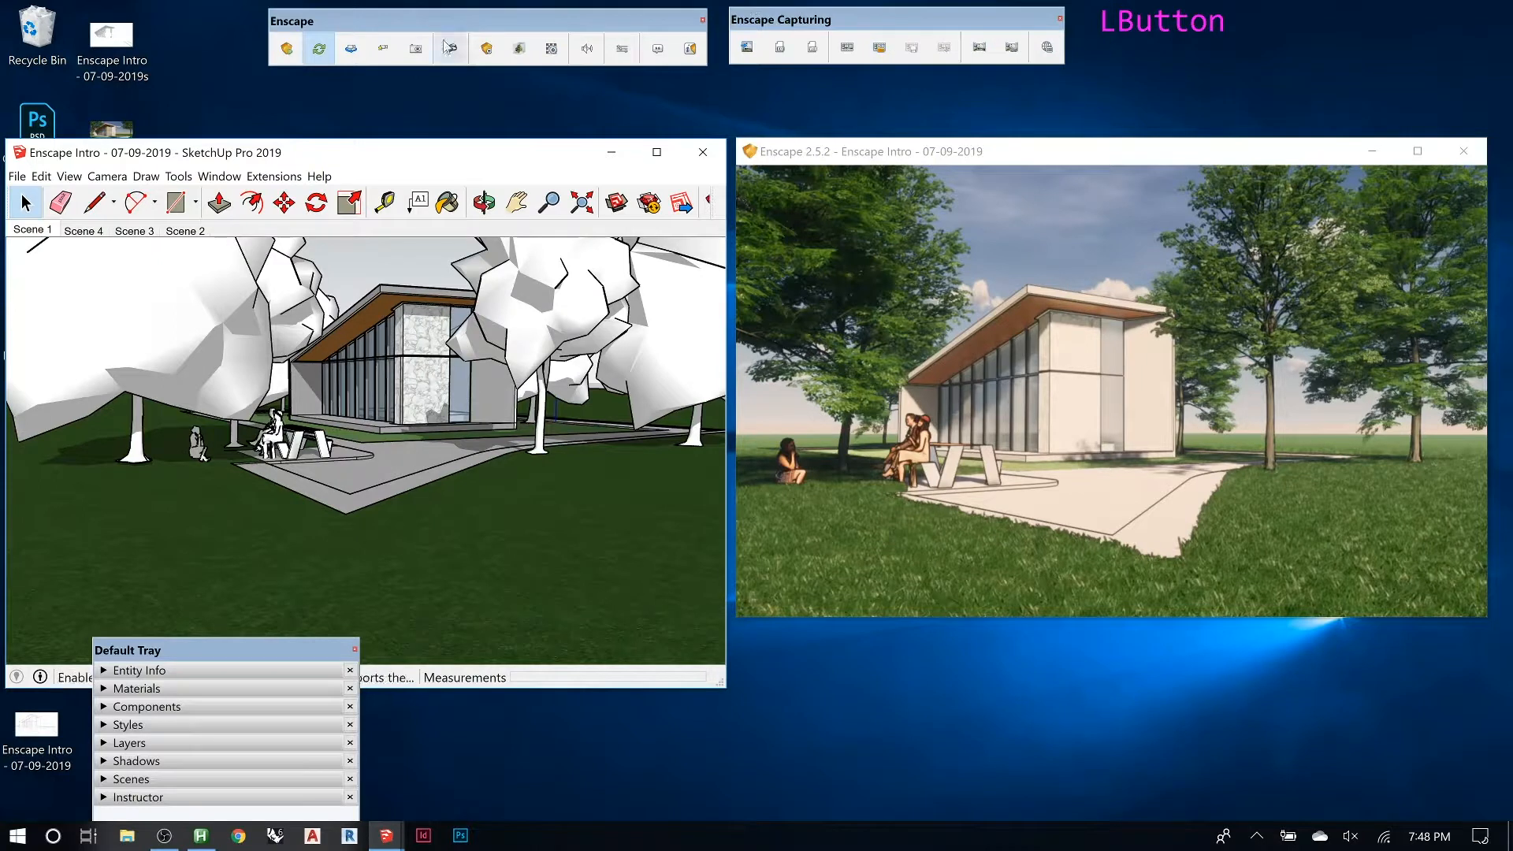
{"action": "mouse_move", "coordinate": [451, 49]}
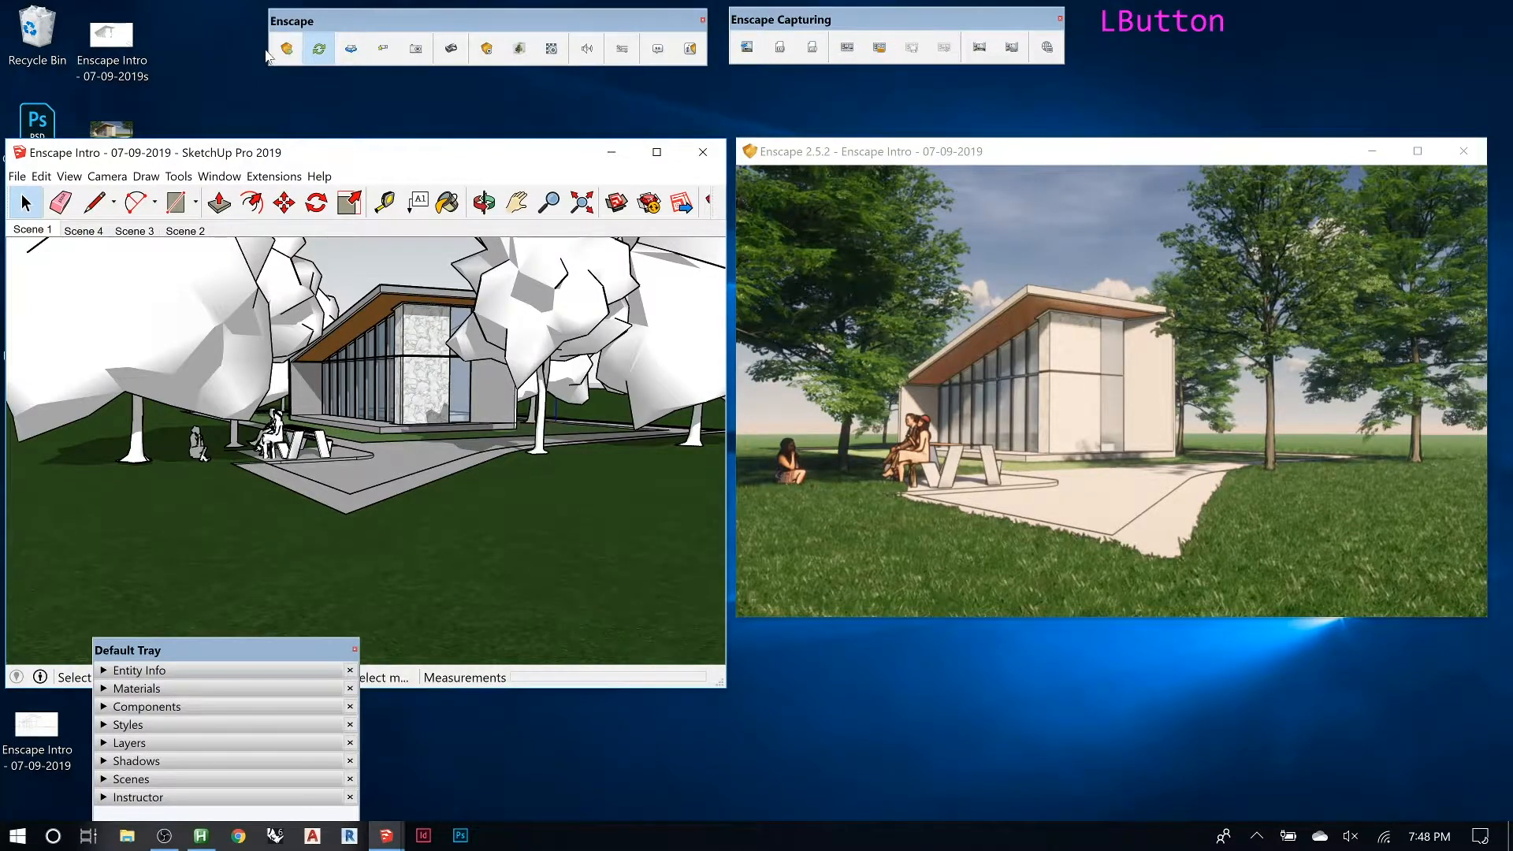
Launch Enscape's Video Editor panel from the Capturing toolbar over the treetop view
{"action": "left_click", "coordinate": [286, 46]}
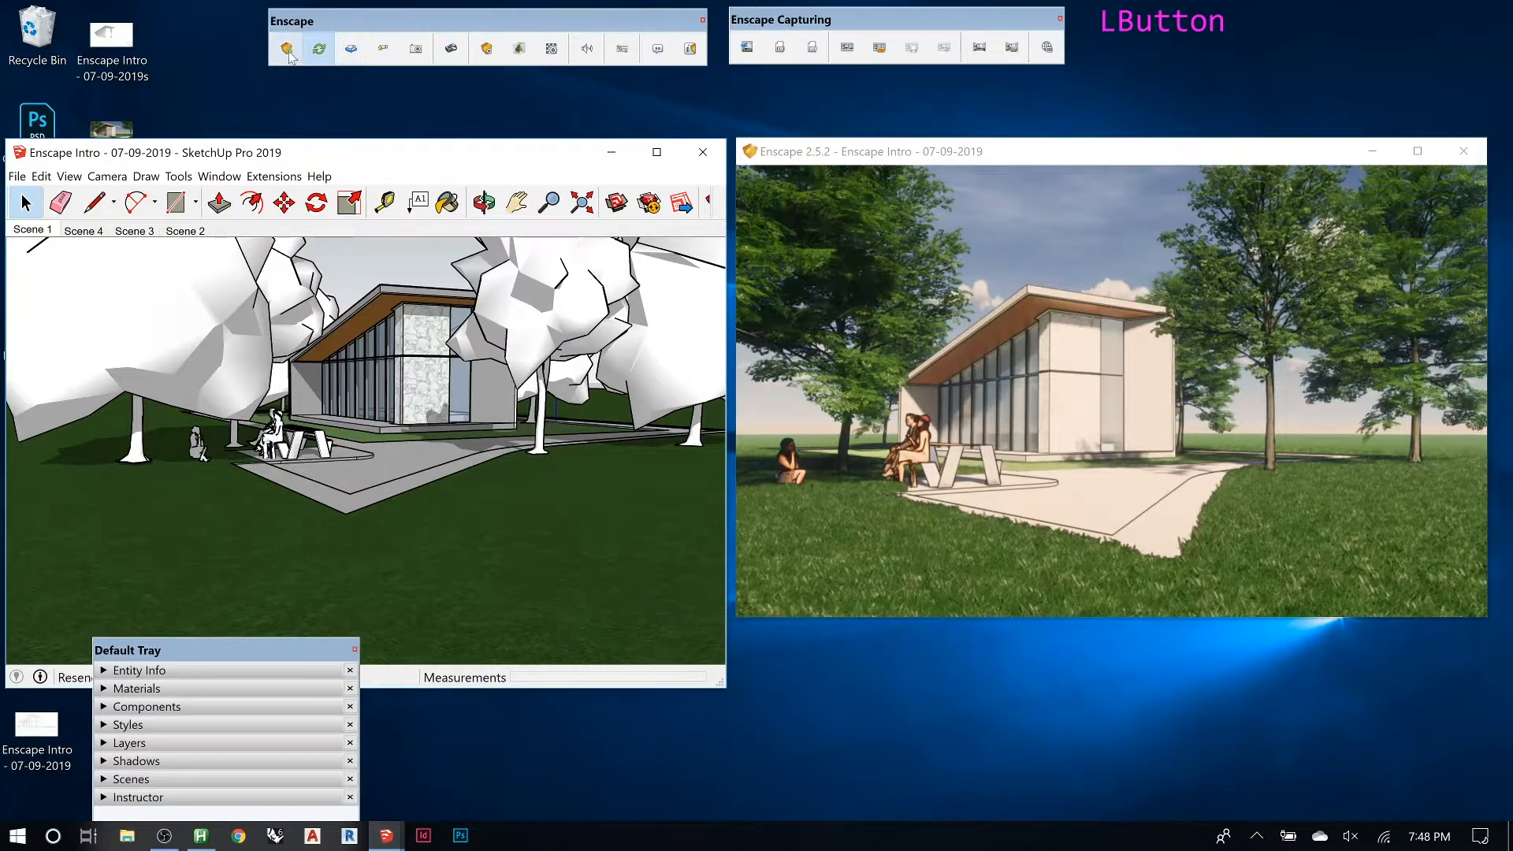
{"action": "mouse_move", "coordinate": [746, 47]}
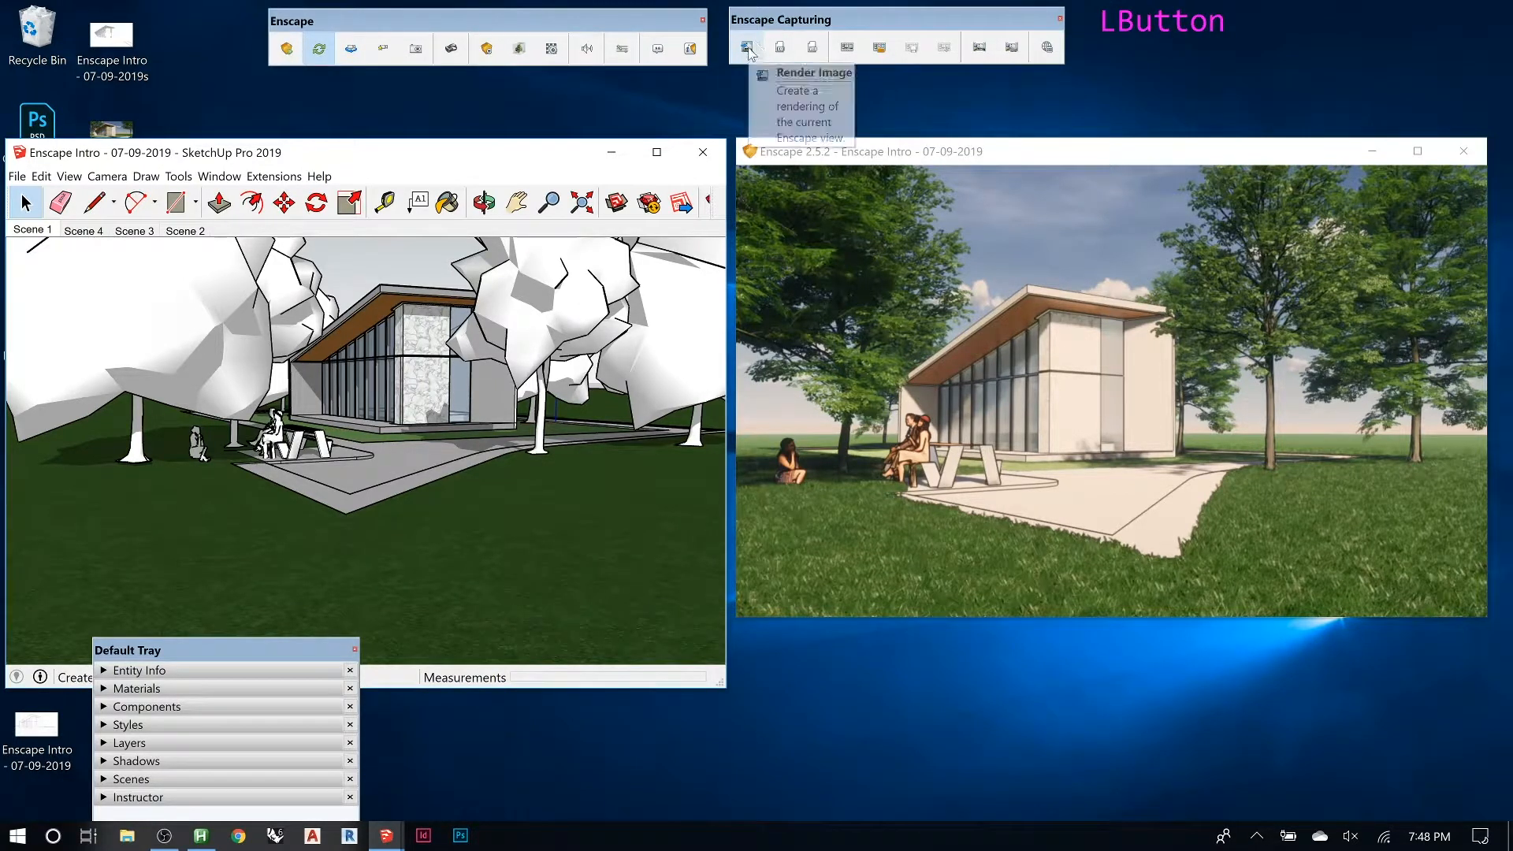
{"action": "mouse_move", "coordinate": [850, 59]}
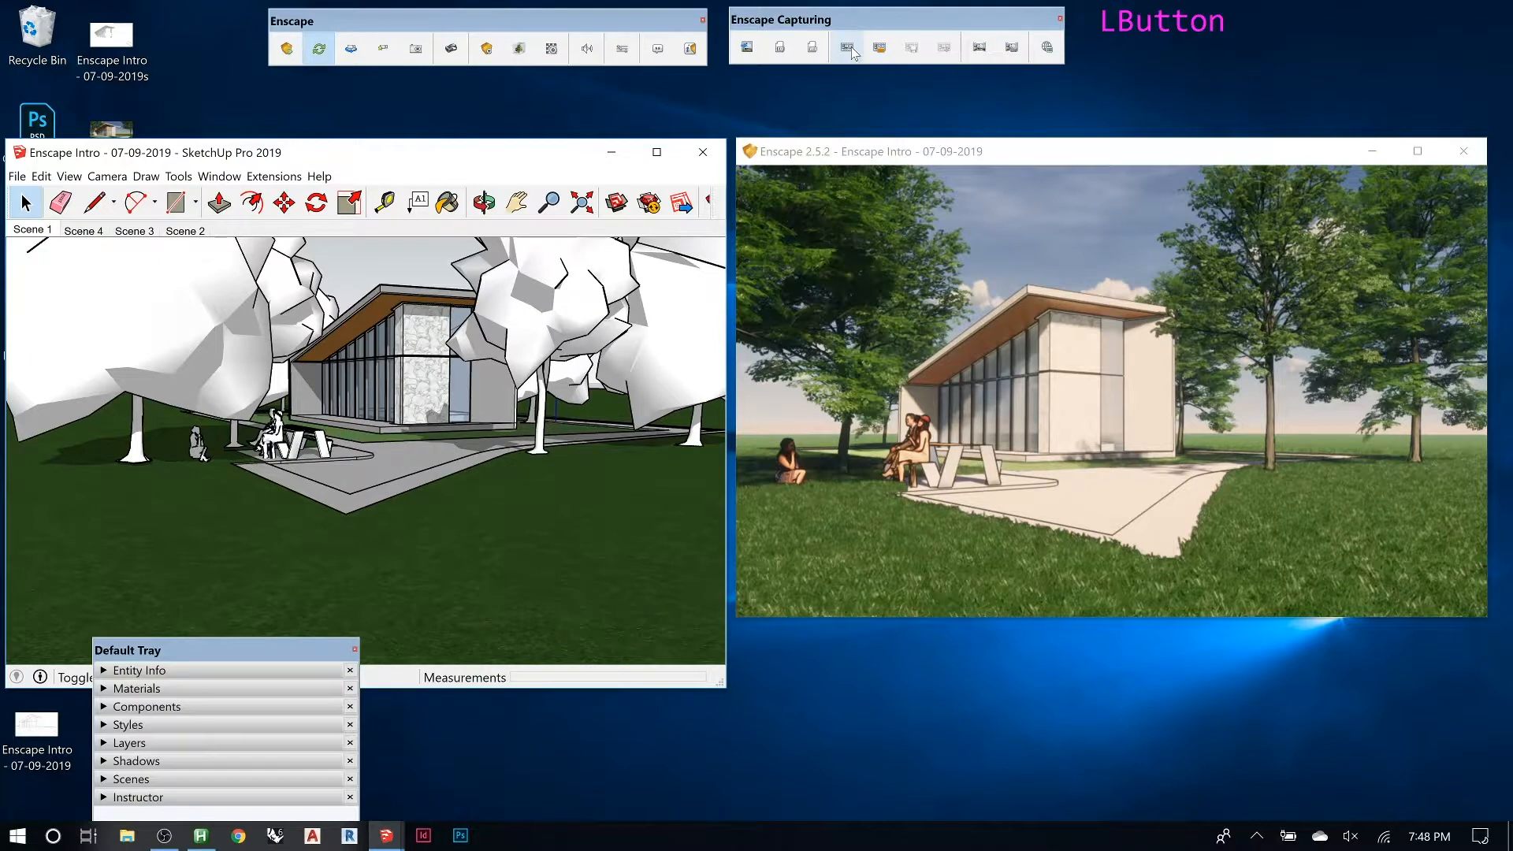
{"action": "left_click", "coordinate": [848, 47]}
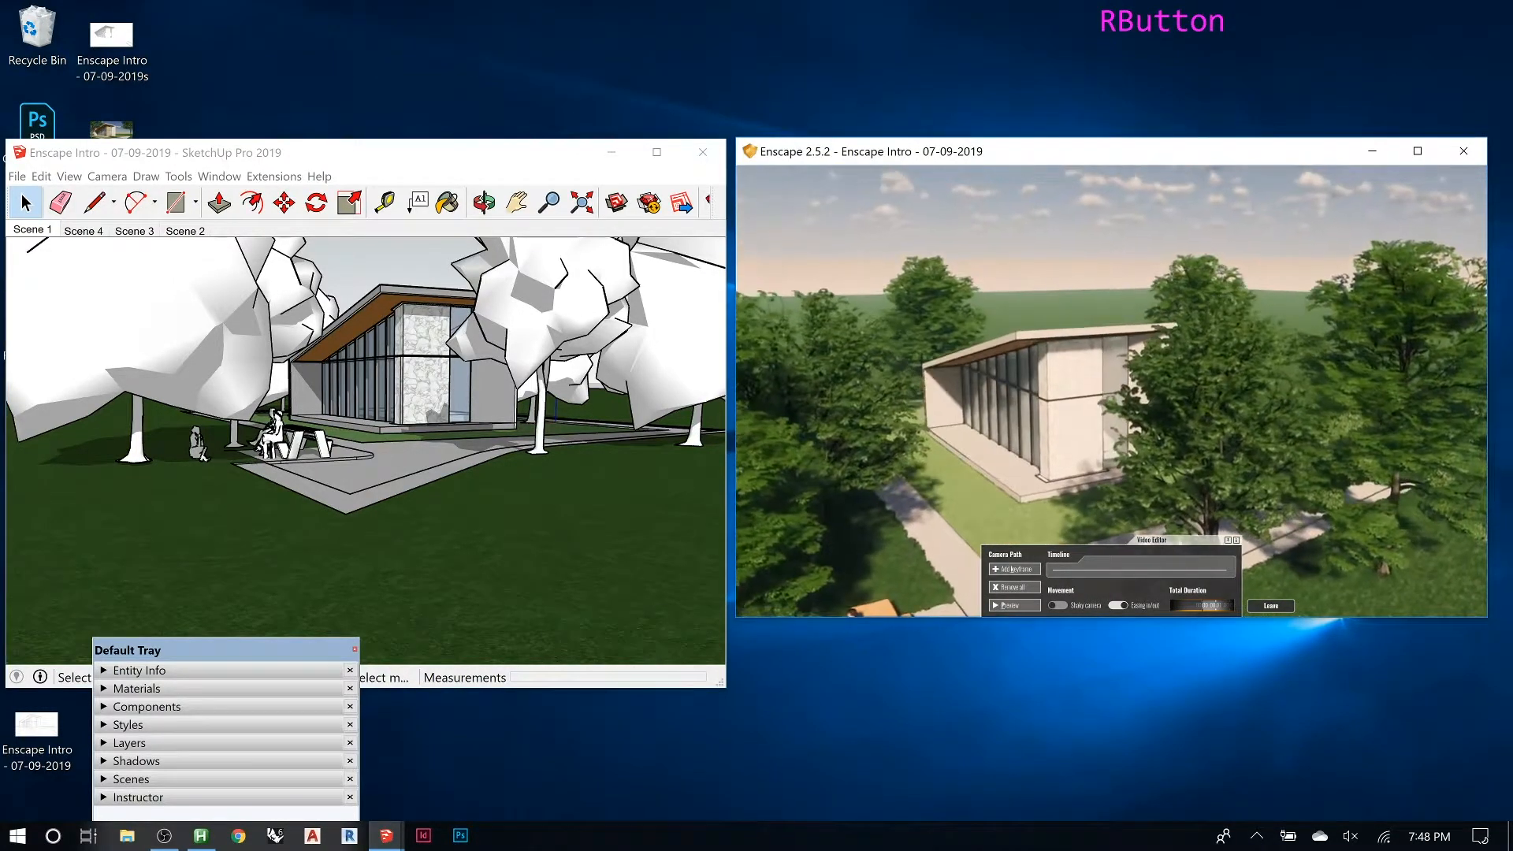
Fly the camera up above the treetops and aim it down at the house for the first keyframe
{"action": "scroll", "scroll_direction": "down", "scroll_amount": 3}
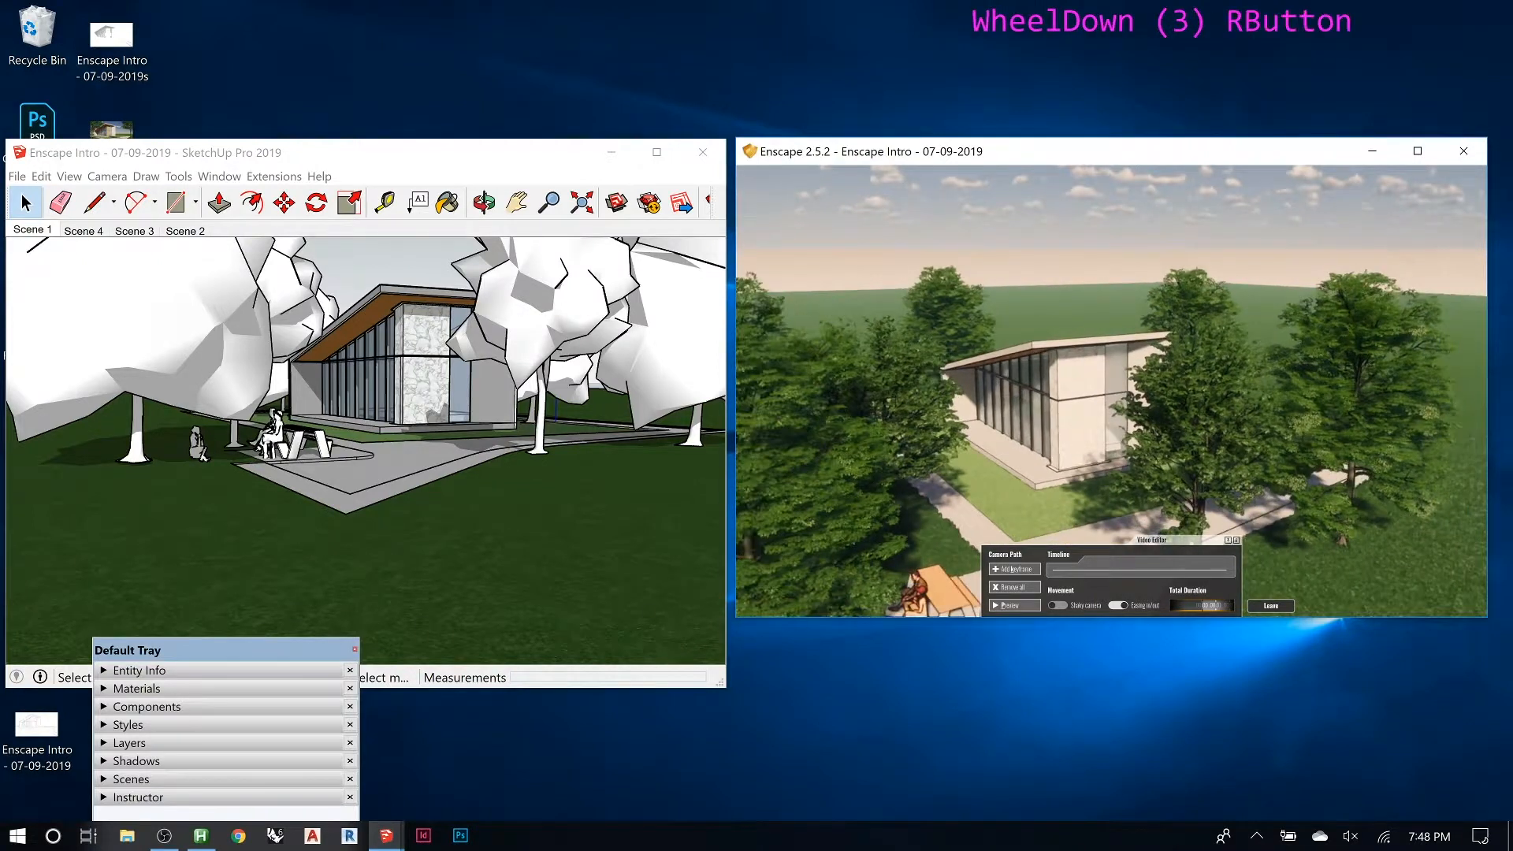
{"action": "scroll", "scroll_direction": "down", "scroll_amount": 3}
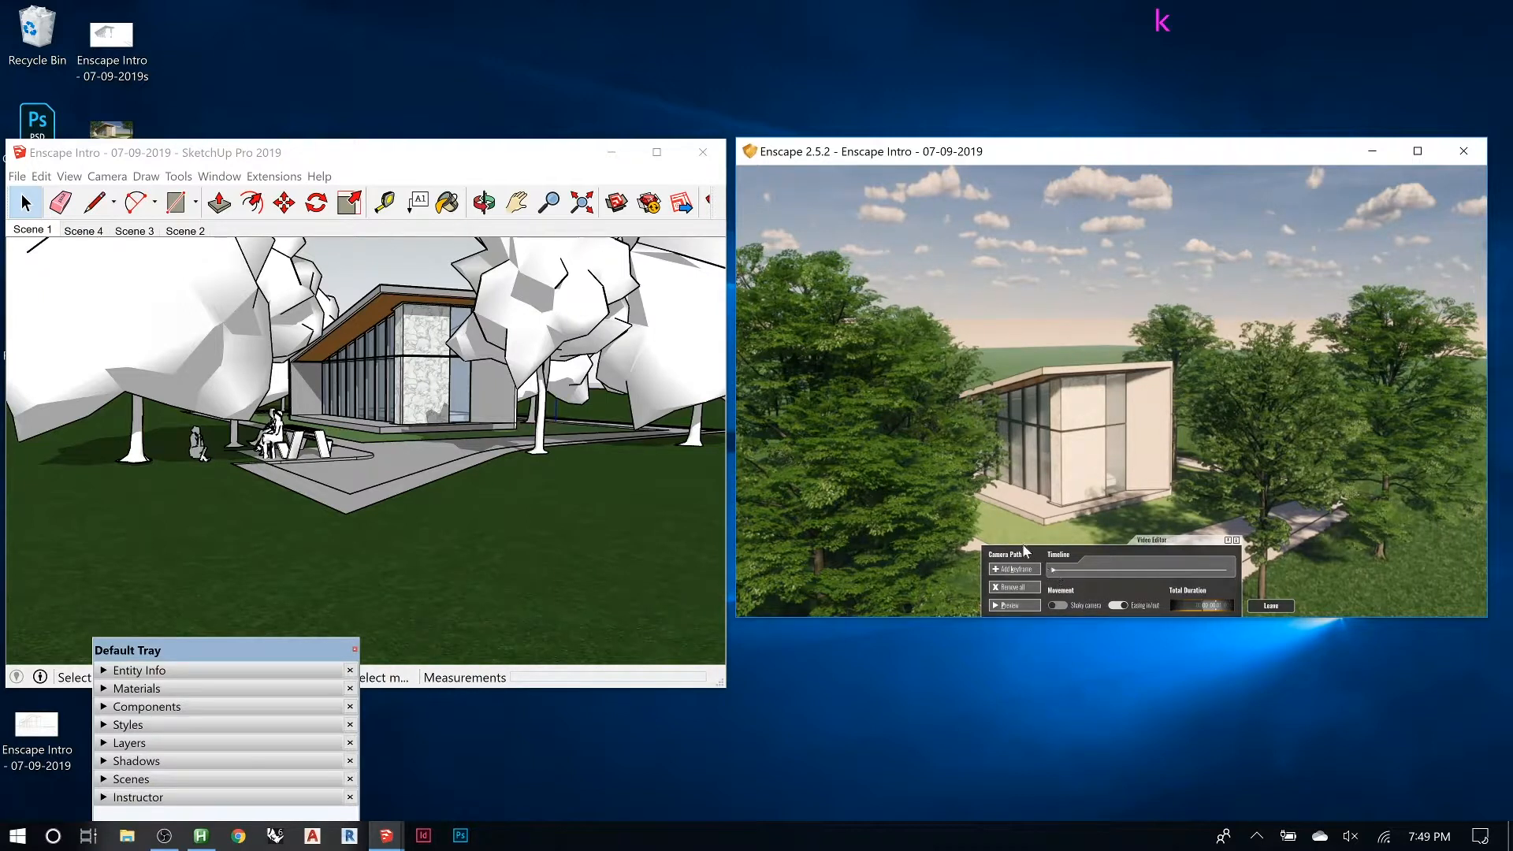
{"action": "right_click", "coordinate": [1032, 554]}
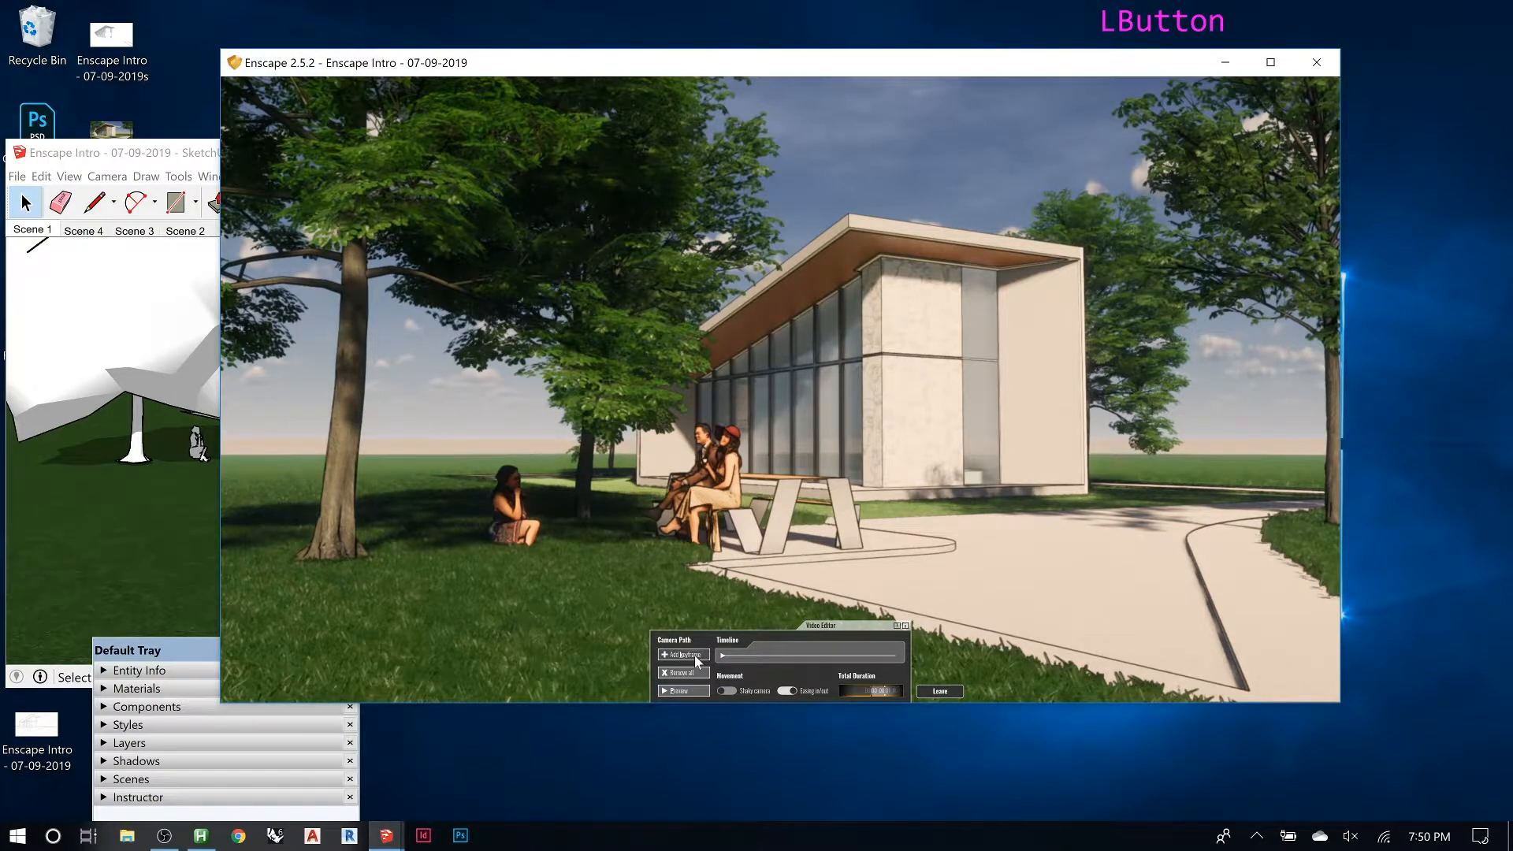
Add the ground-level view as a keyframe, then move in closer toward the picnic table
{"action": "left_click", "coordinate": [684, 654]}
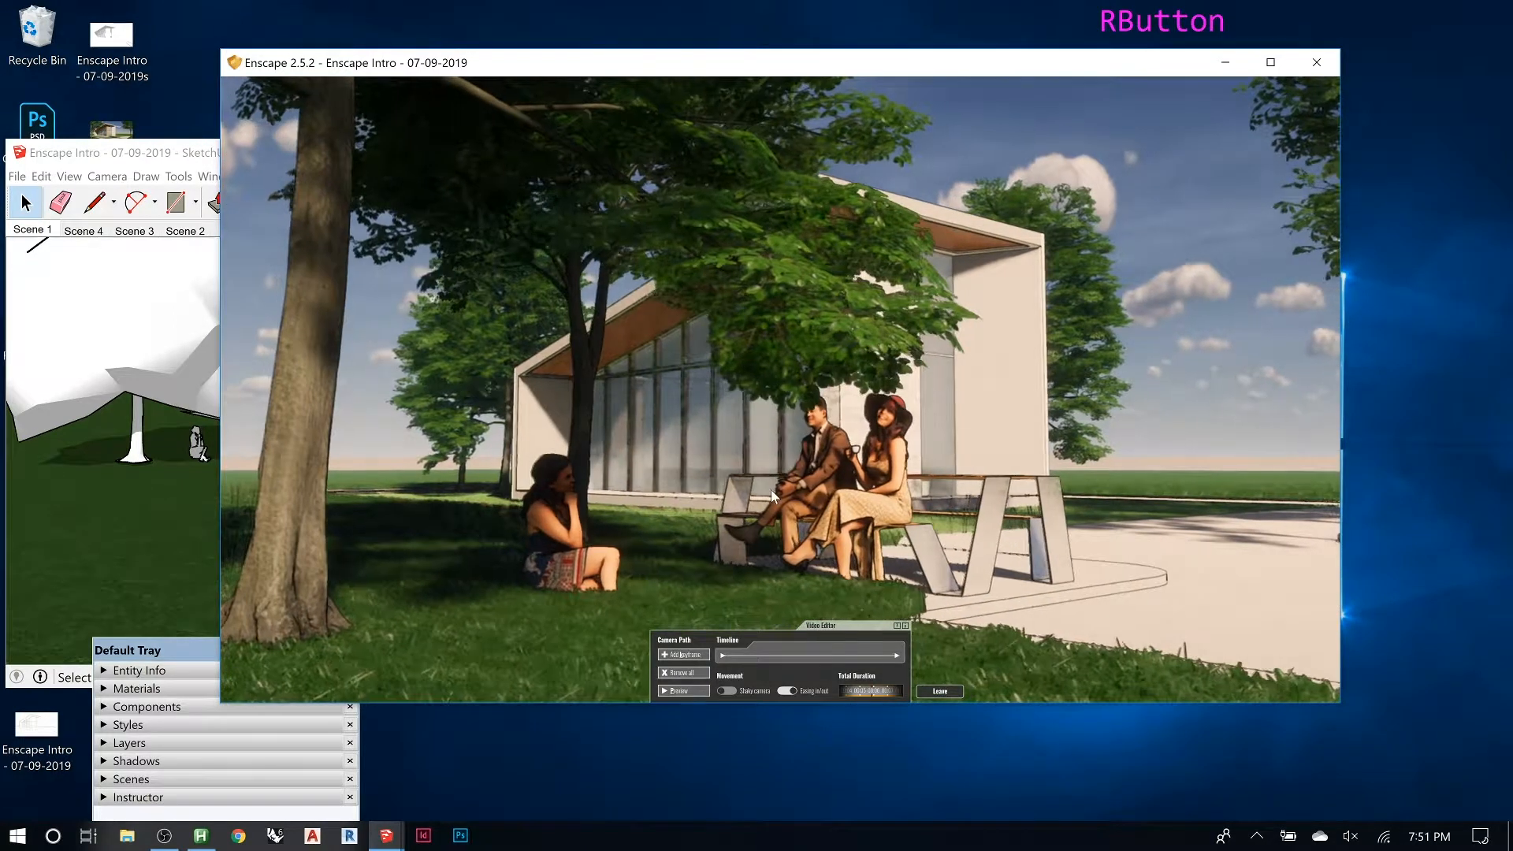
{"action": "scroll", "scroll_direction": "up", "scroll_amount": 3}
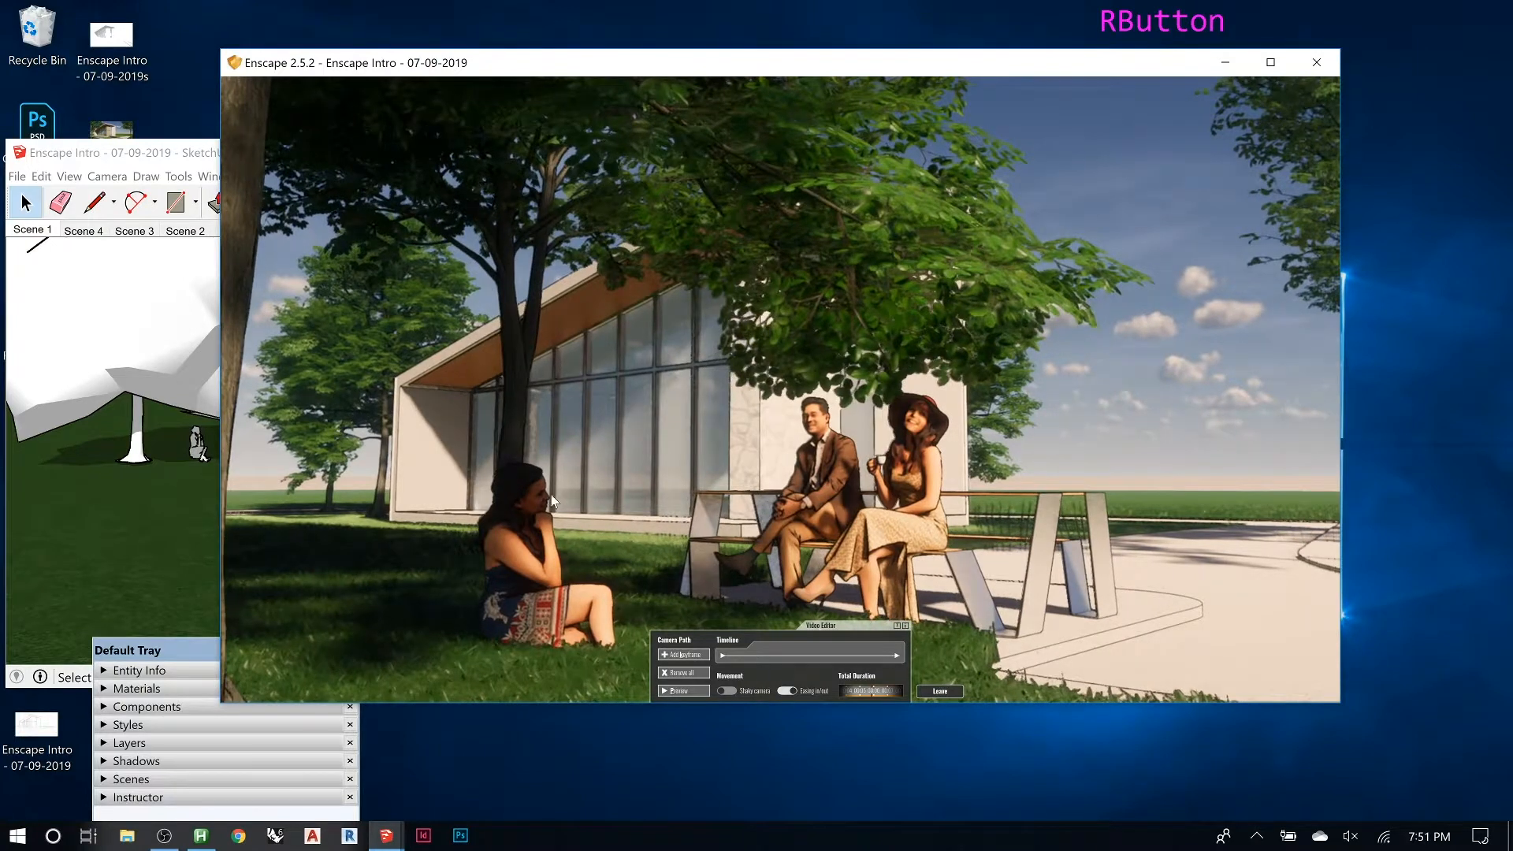
{"action": "scroll", "scroll_direction": "up", "scroll_amount": 3}
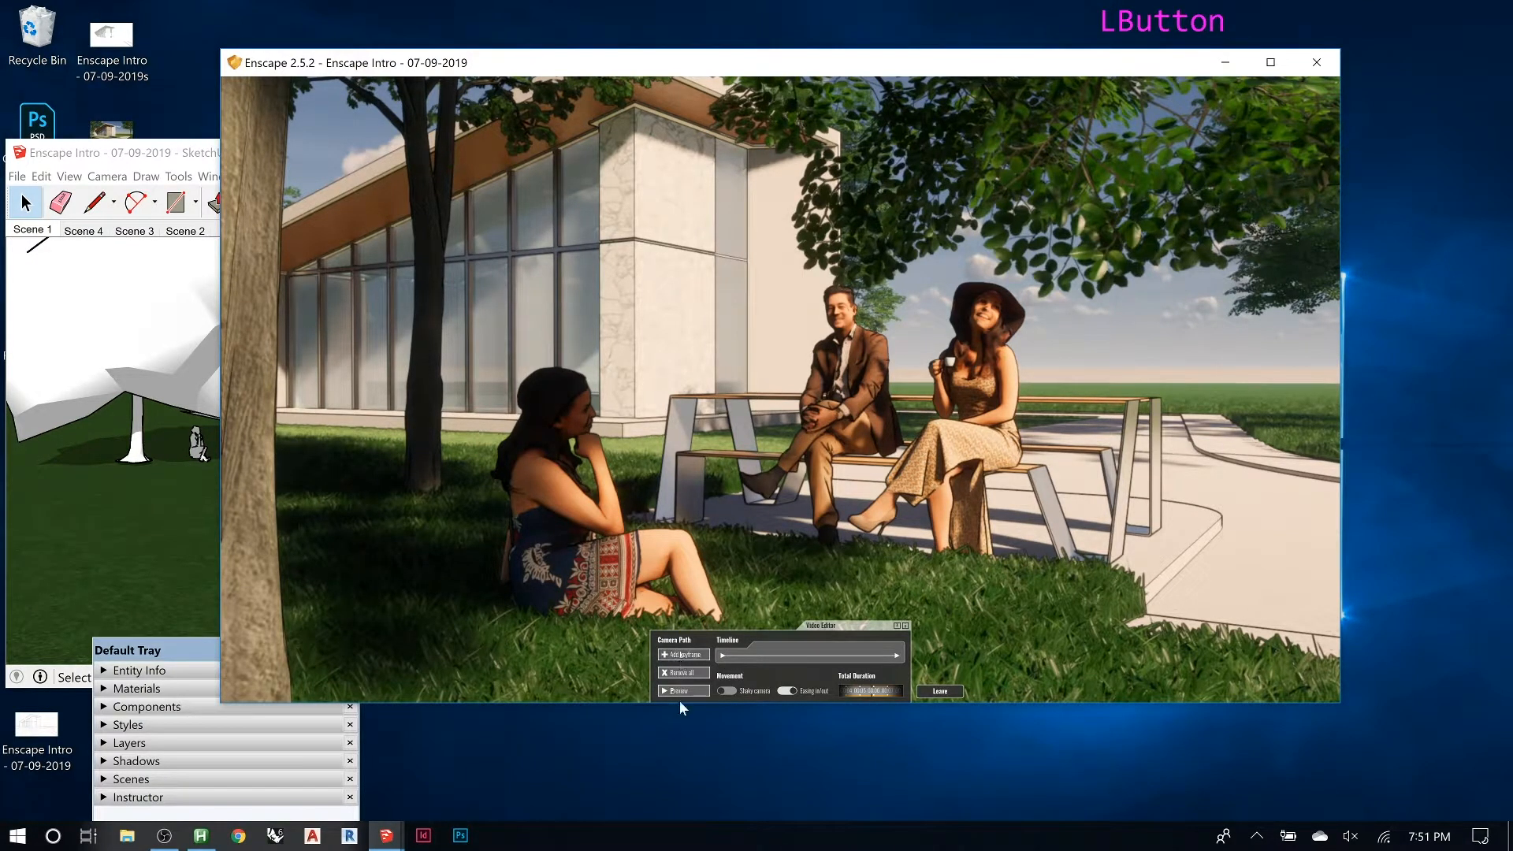
Add the close-up beside the seated figures as the path's final keyframe
{"action": "left_click", "coordinate": [683, 654]}
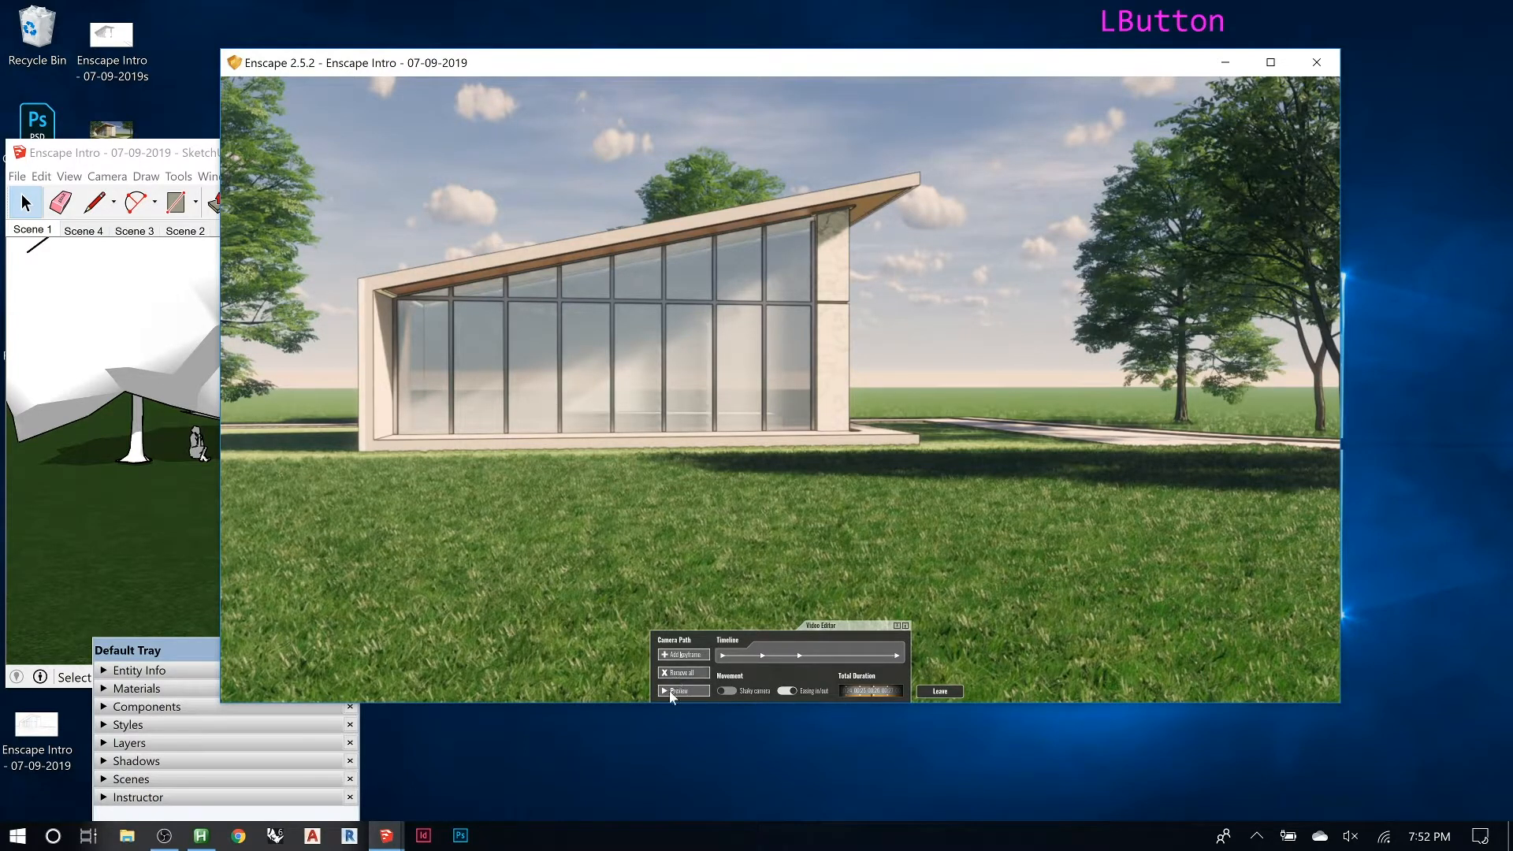
Preview the finished camera path flying from the treetops down to the picnic table
{"action": "left_click", "coordinate": [675, 691]}
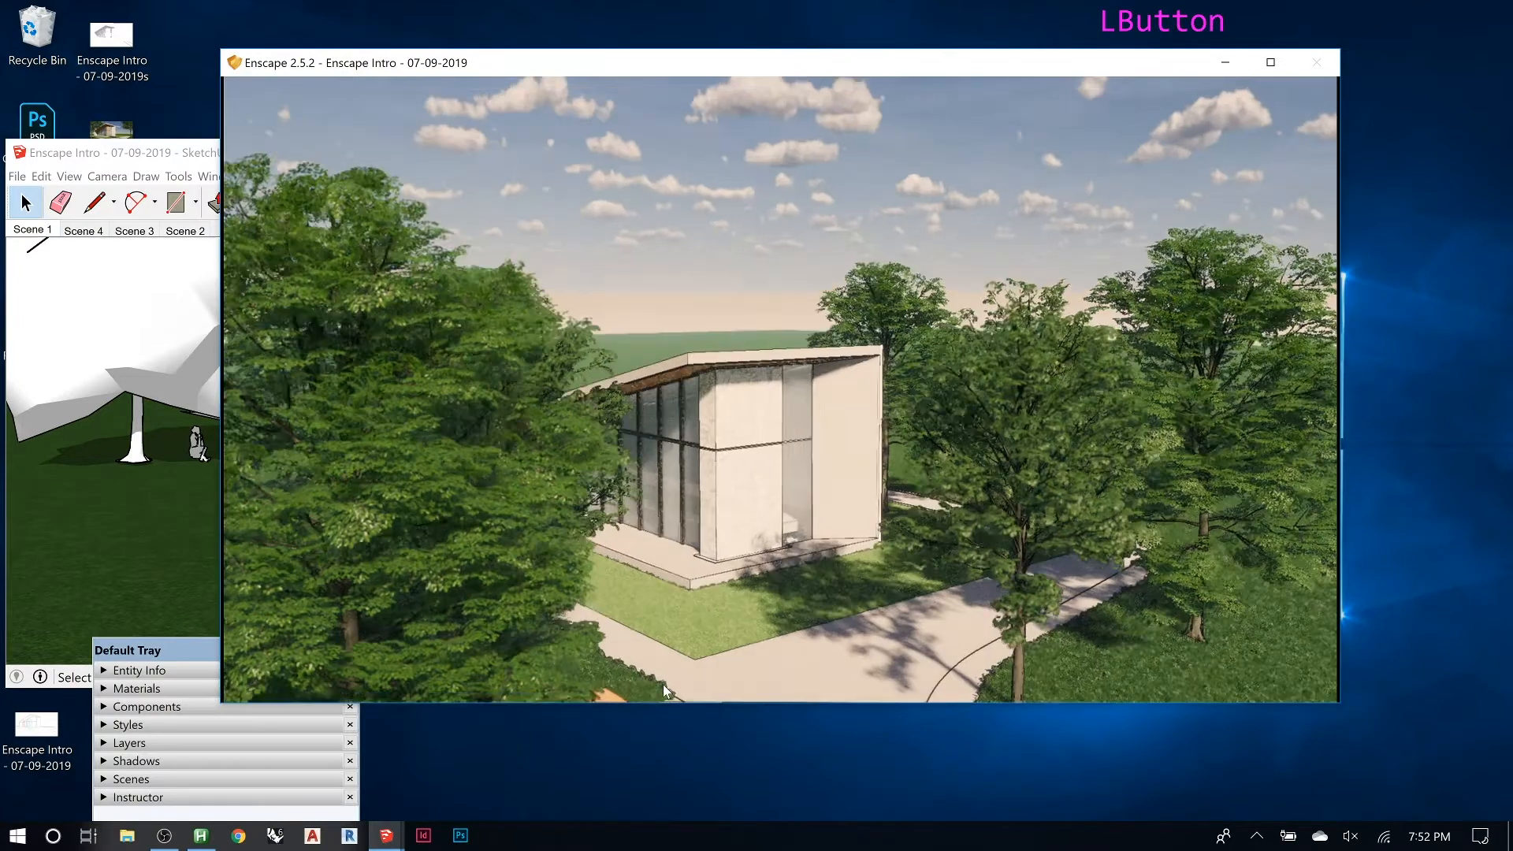